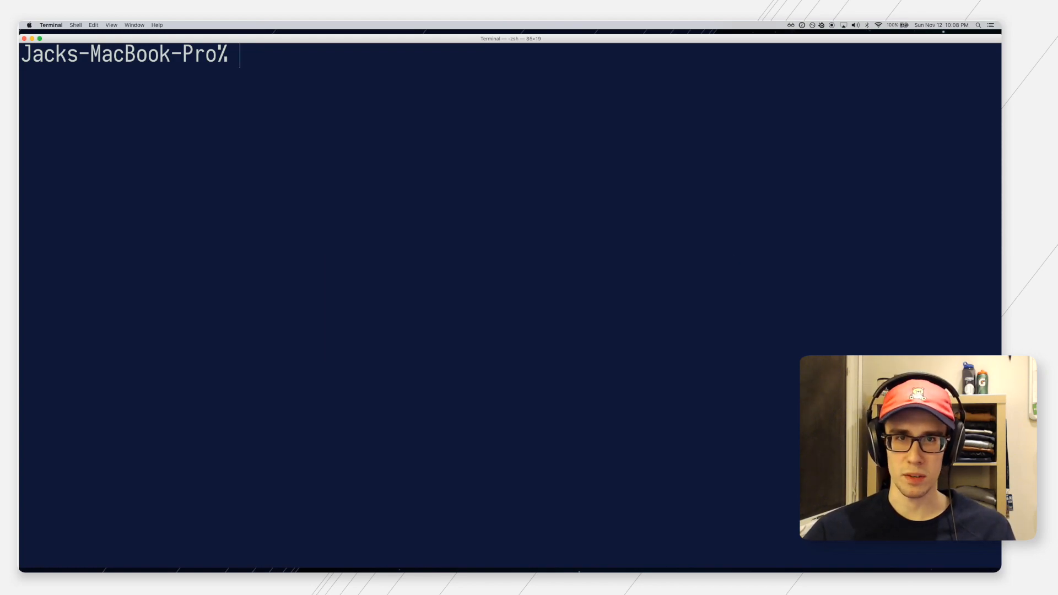
# Clear the terminal and create an empty ~/.zshrc with touch.
pyautogui.write('git status')
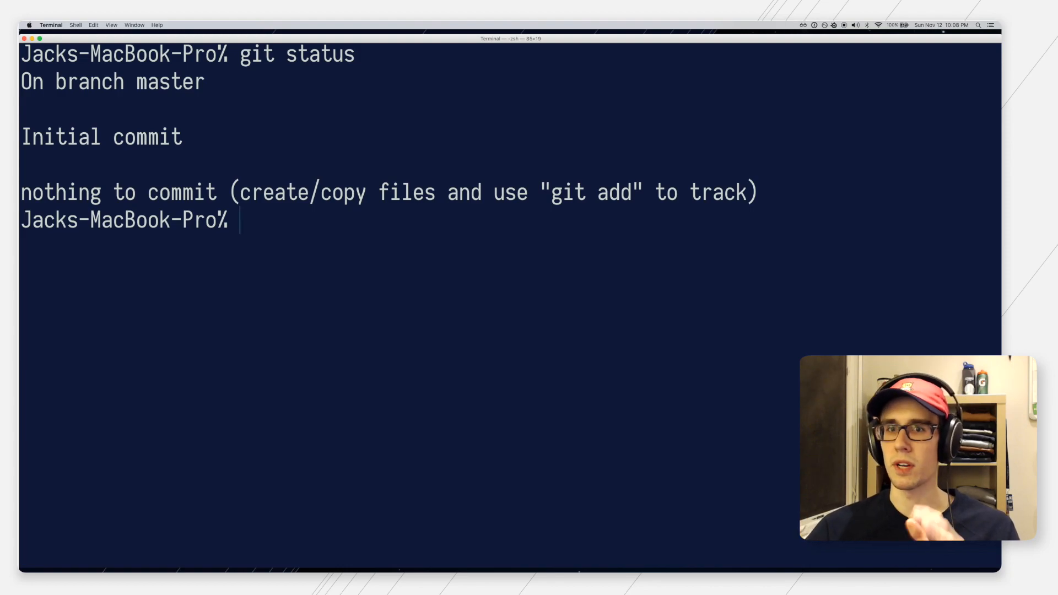
pyautogui.press('cmd+k')
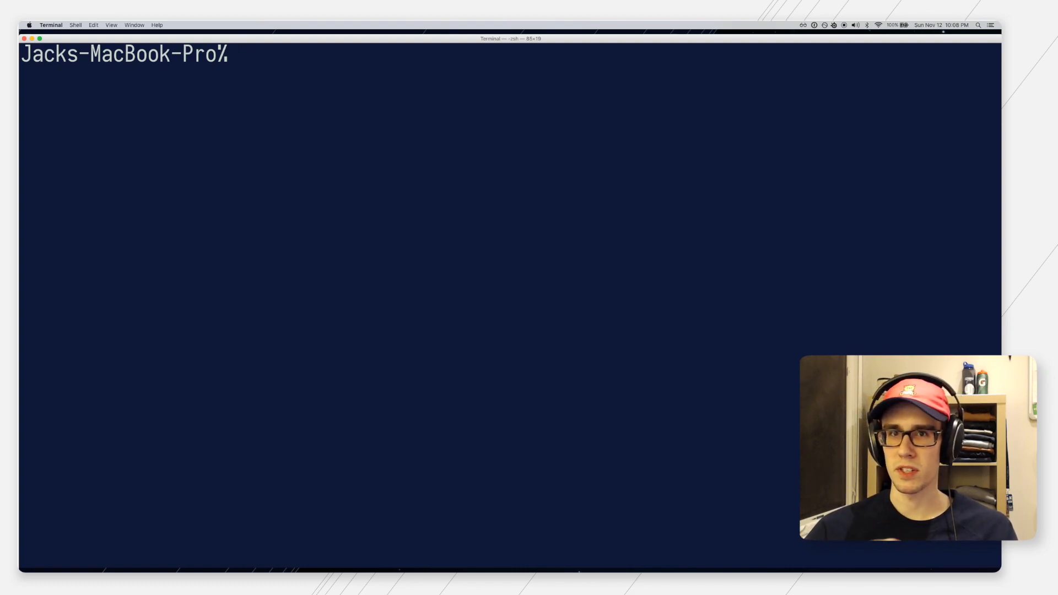
pyautogui.write('touch')
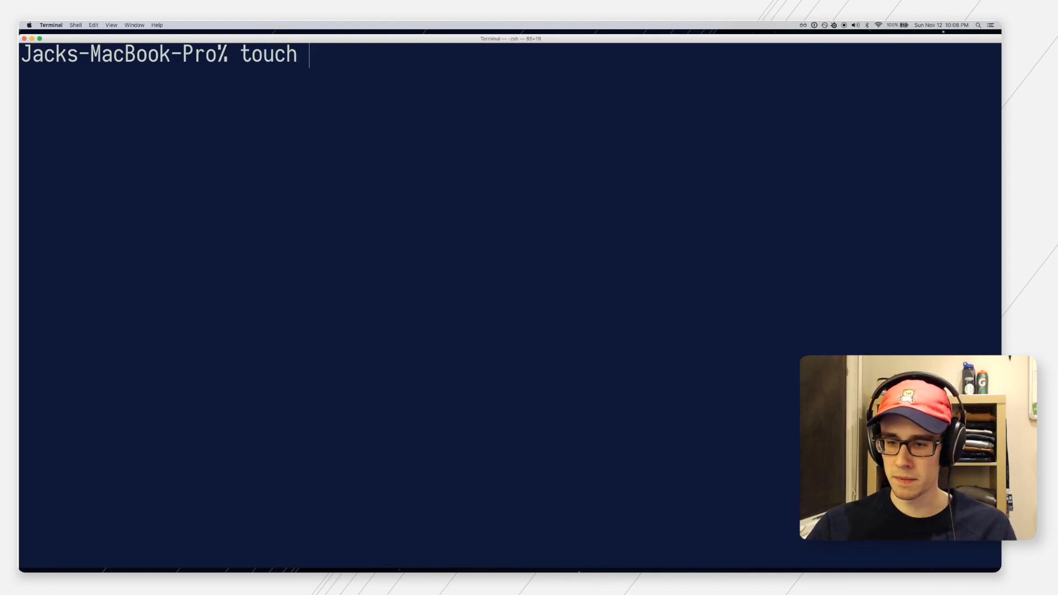
pyautogui.write('~/.zshrc')
pyautogui.write('subl')
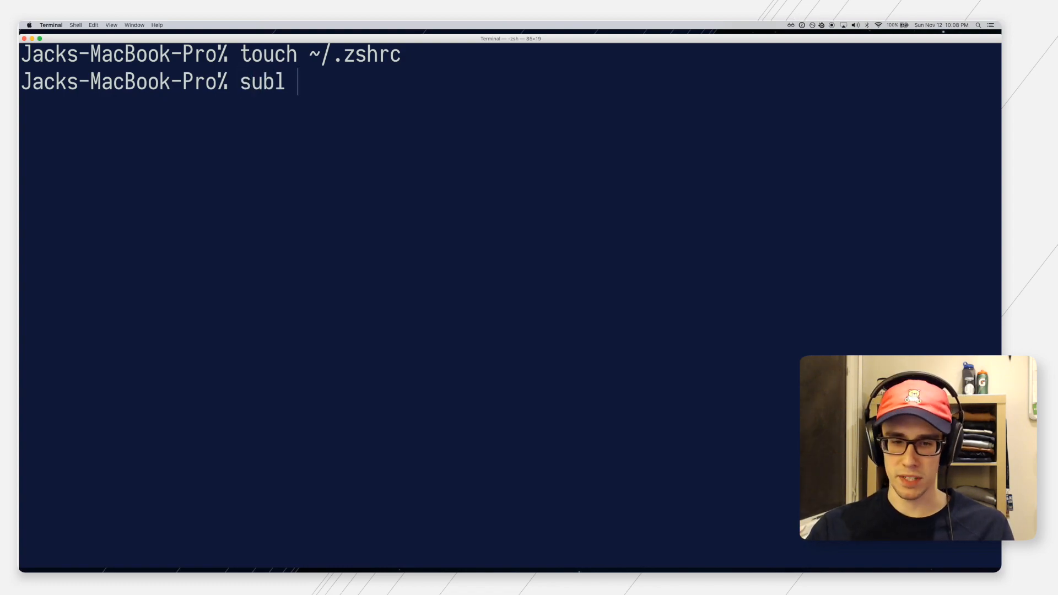
# Open ~/.zshrc in Sublime Text with subl.
pyautogui.write('~/.zsh')
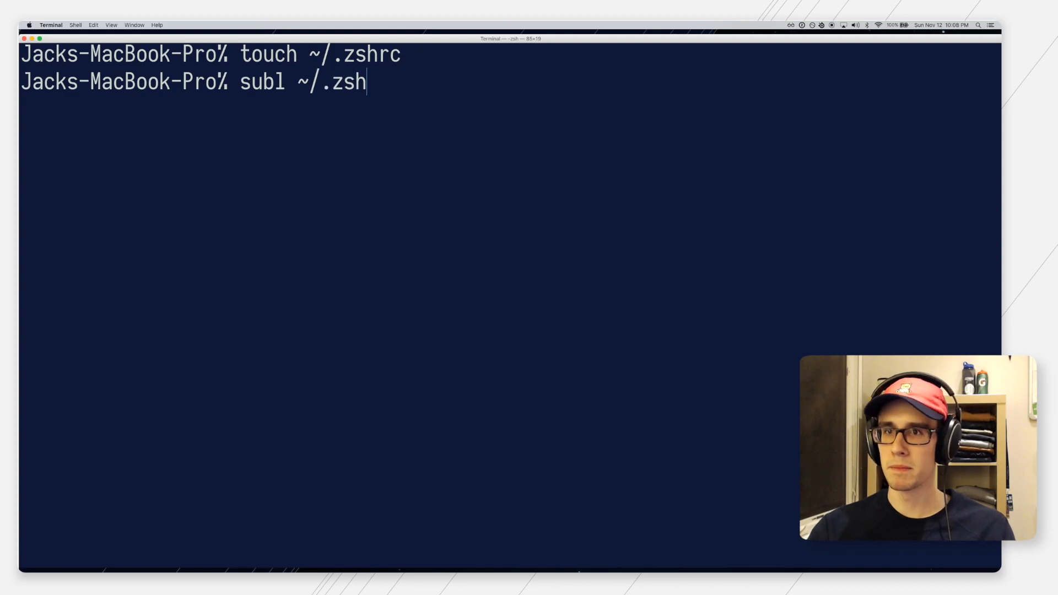
pyautogui.write('rc')
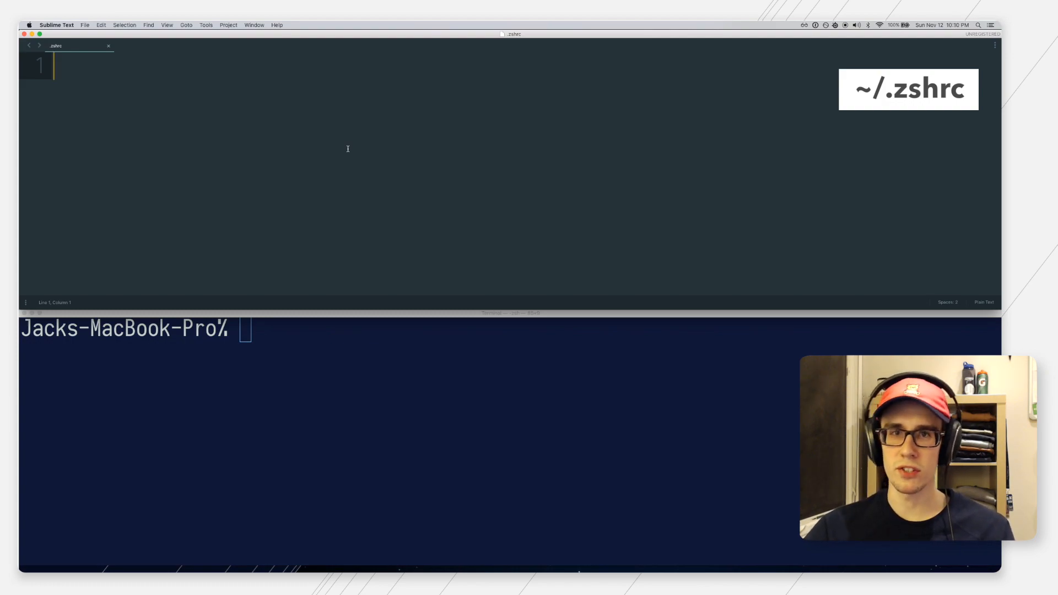
# Add setopt PROMPT_SUBST and a PROMPT showing username and home-relative (~) directory.
pyautogui.write('setopt PROMPT_SUBST')
pyautogui.write("PROMPT='%n in ${PWD/#$HOME/~} > '")
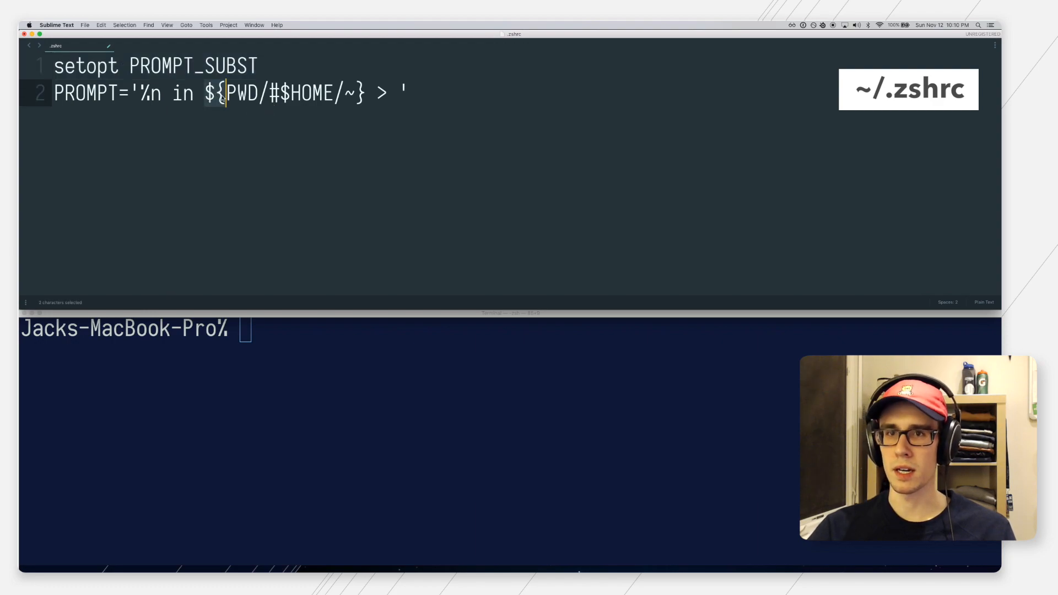
pyautogui.moveTo(223, 92); pyautogui.dragTo(356, 92)
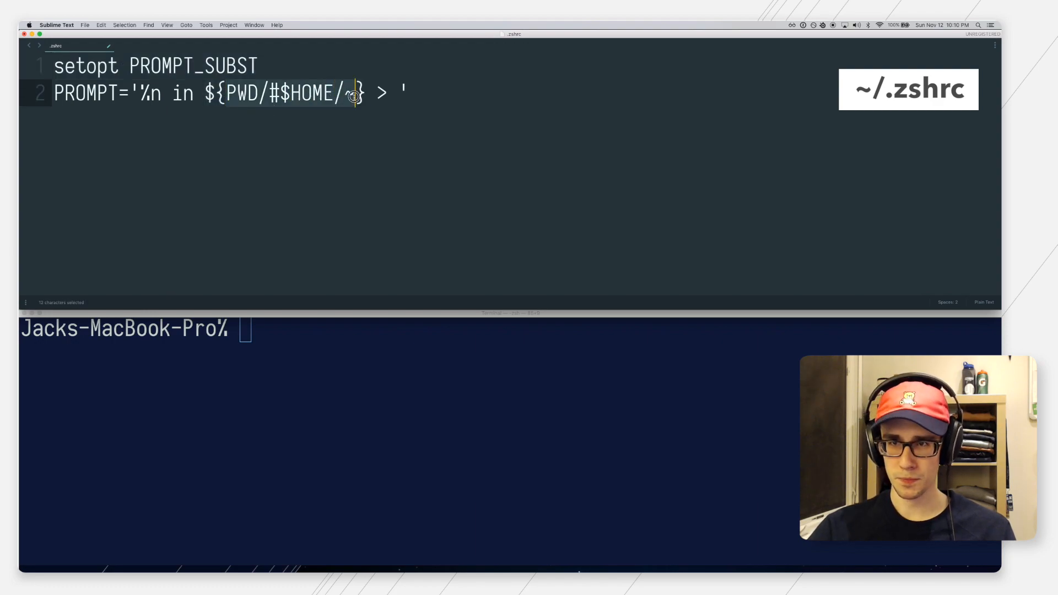
pyautogui.write('~')
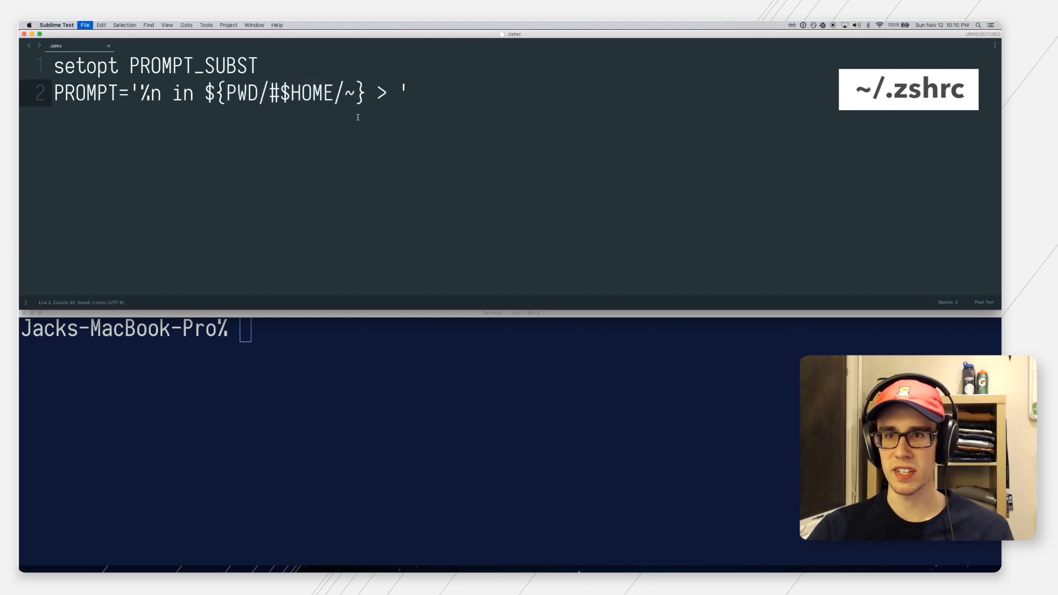
# Reload with source ~/.zshrc so the prompt reads 'jacklot in ~/dev/site >'.
pyautogui.write('s')
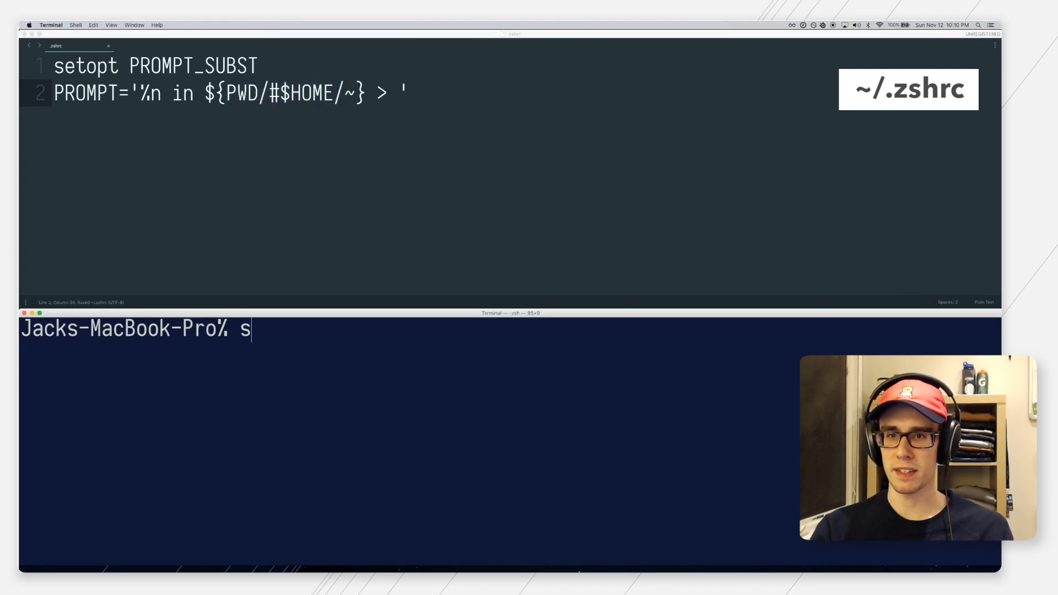
pyautogui.write('ource ~/.zshrc')
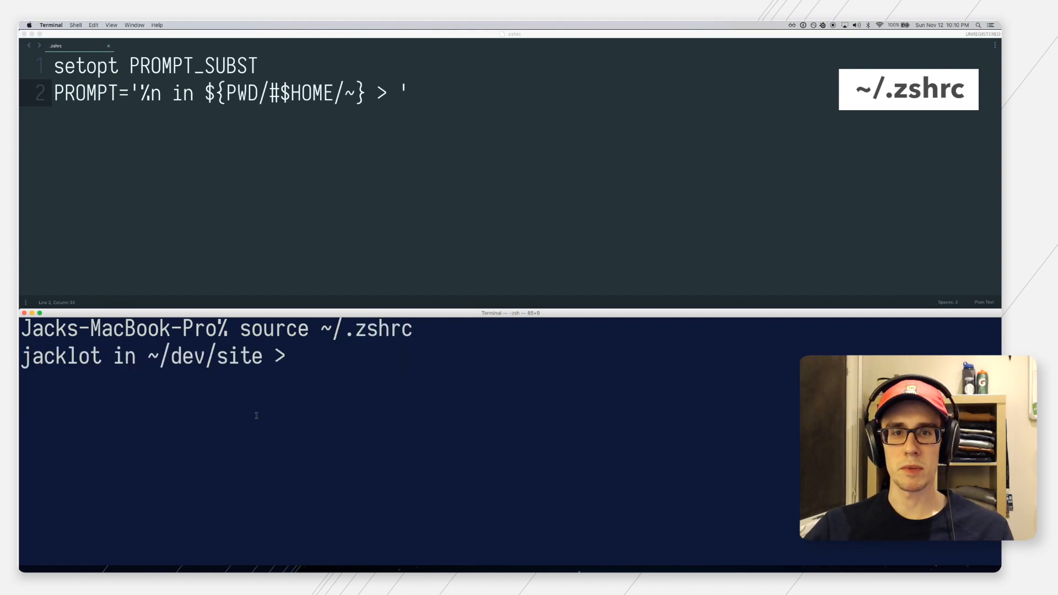
pyautogui.doubleClick(59, 355)
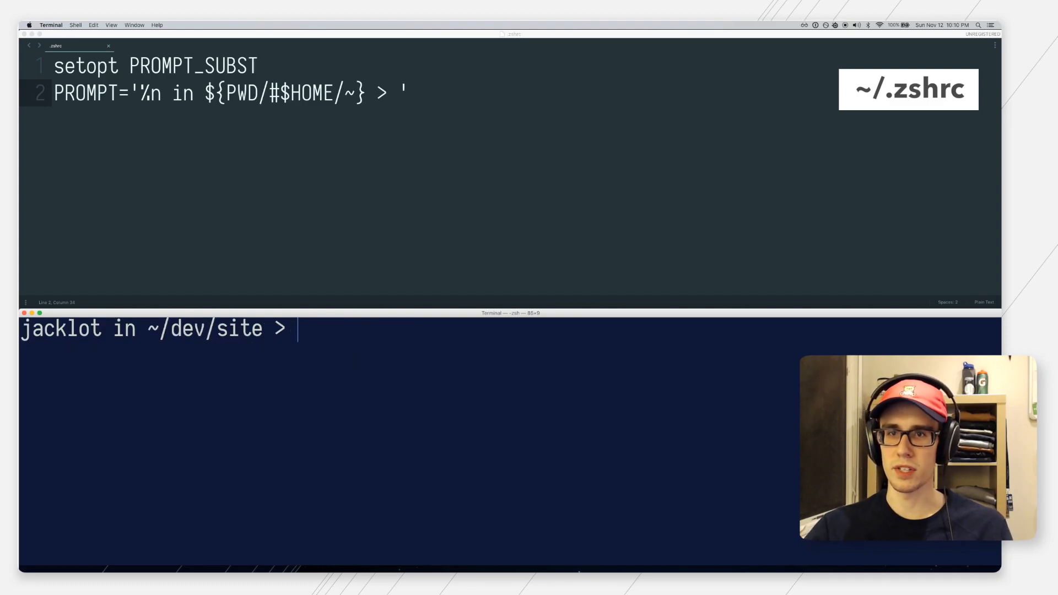
pyautogui.click(416, 202)
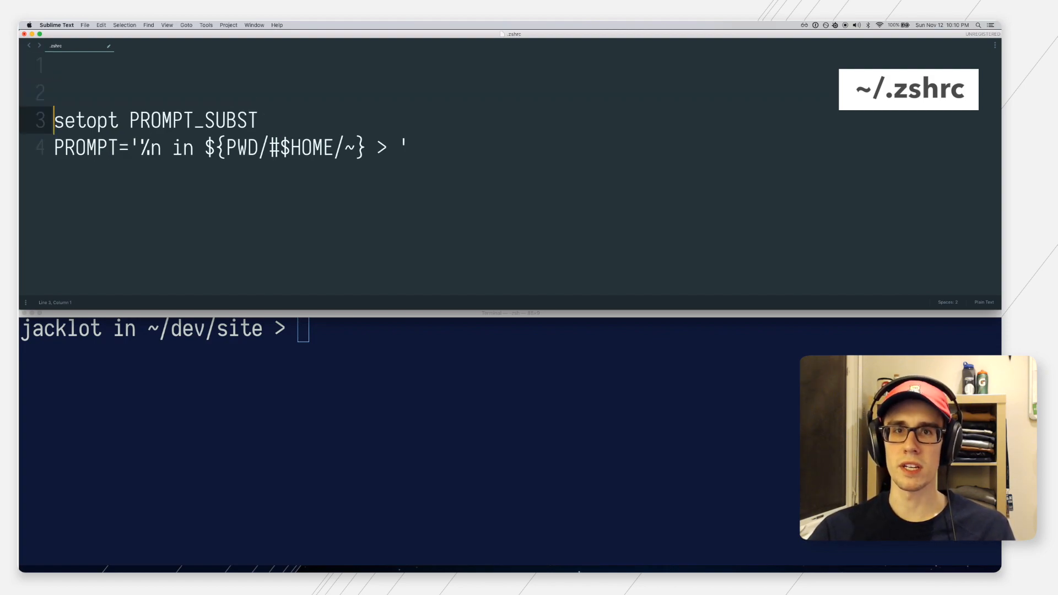
# Add autoload -Uz vcs_info, precmd() { vcs_info } and ${vcs_info_msg_0_} to PROMPT.
pyautogui.write('autoload -Uz vcs_info')
pyautogui.click(442, 92)
pyautogui.write('precmd() { vcs_info ')
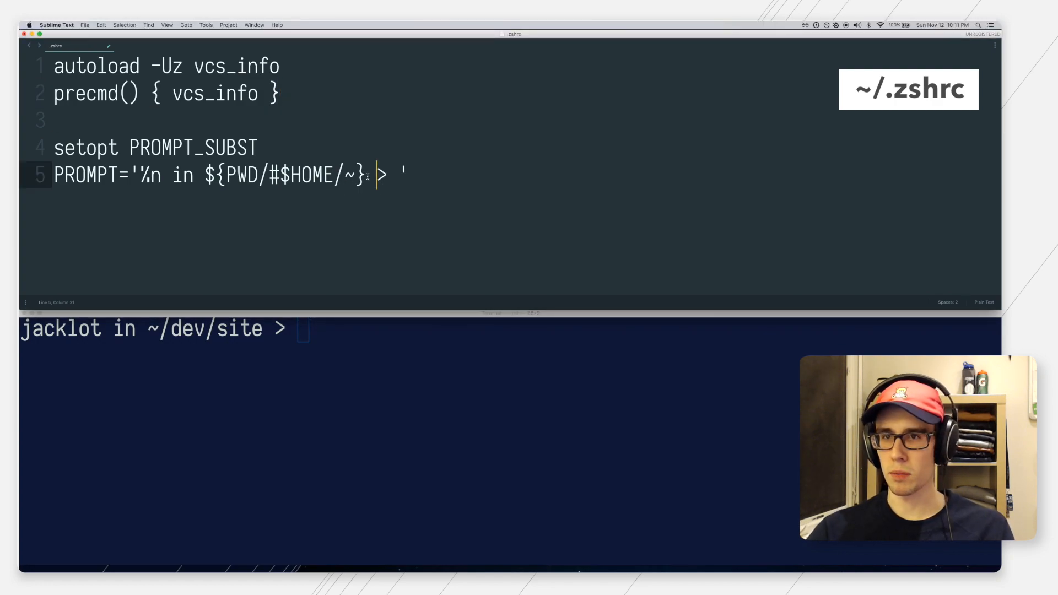
pyautogui.write('${vcs_info_msg_0_}')
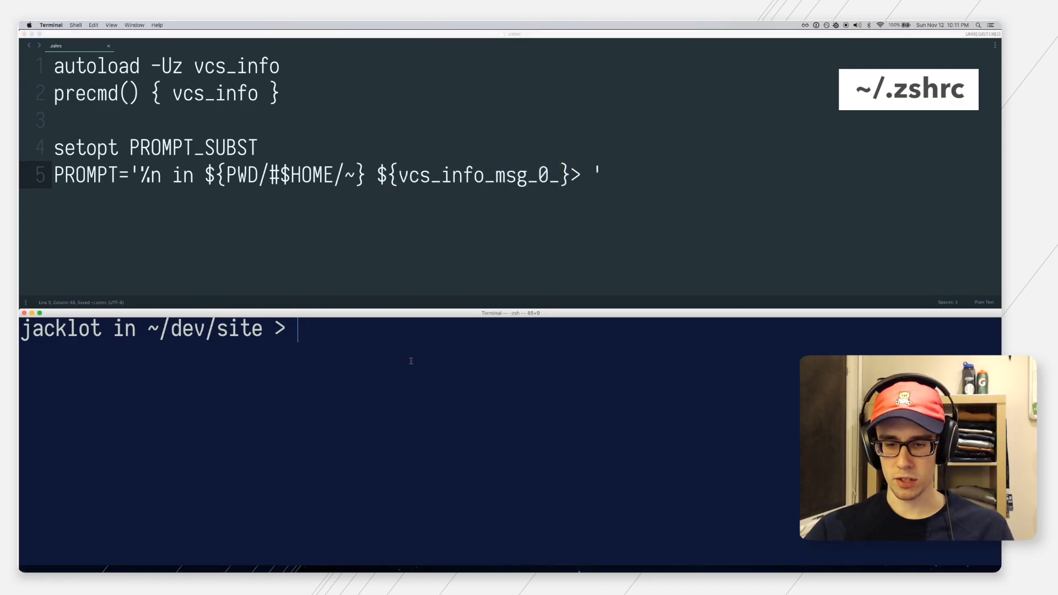
# Reload with source ~/.zshrc so the prompt shows (git)-[master].
pyautogui.write('source ~/.')
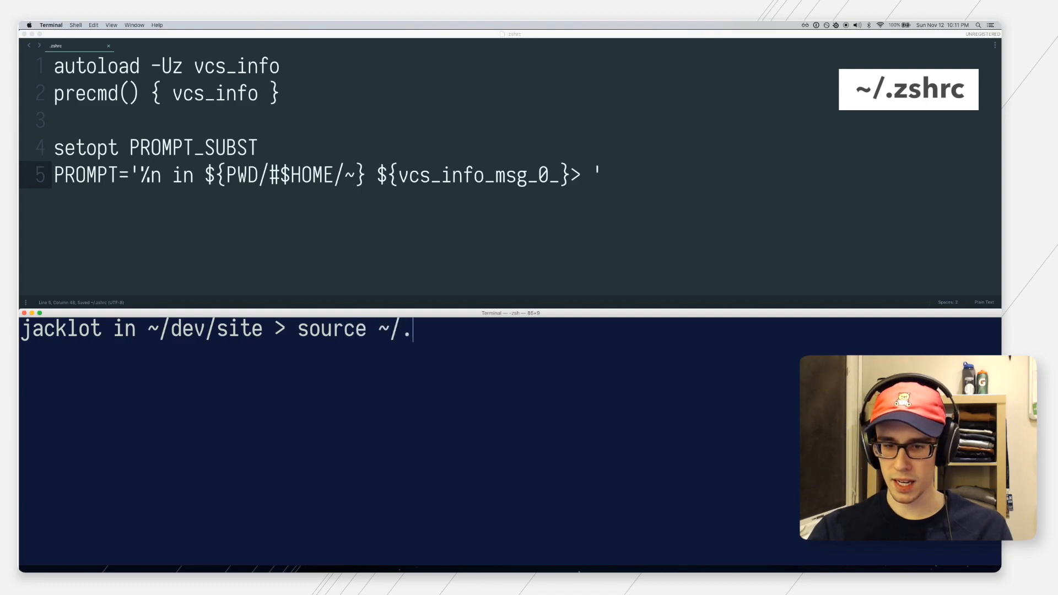
pyautogui.write('zshrc')
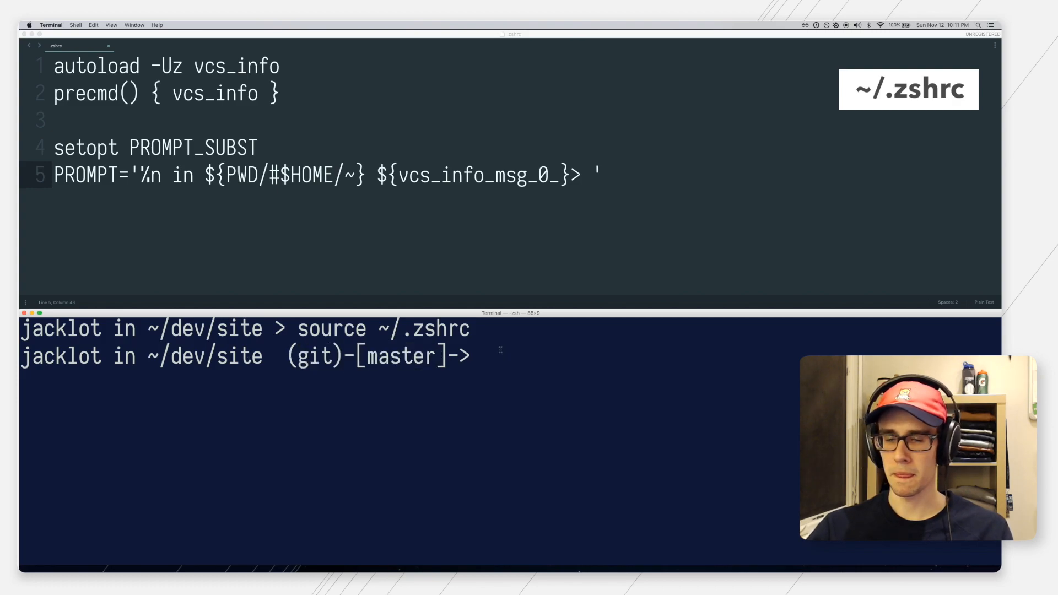
pyautogui.moveTo(416, 370)
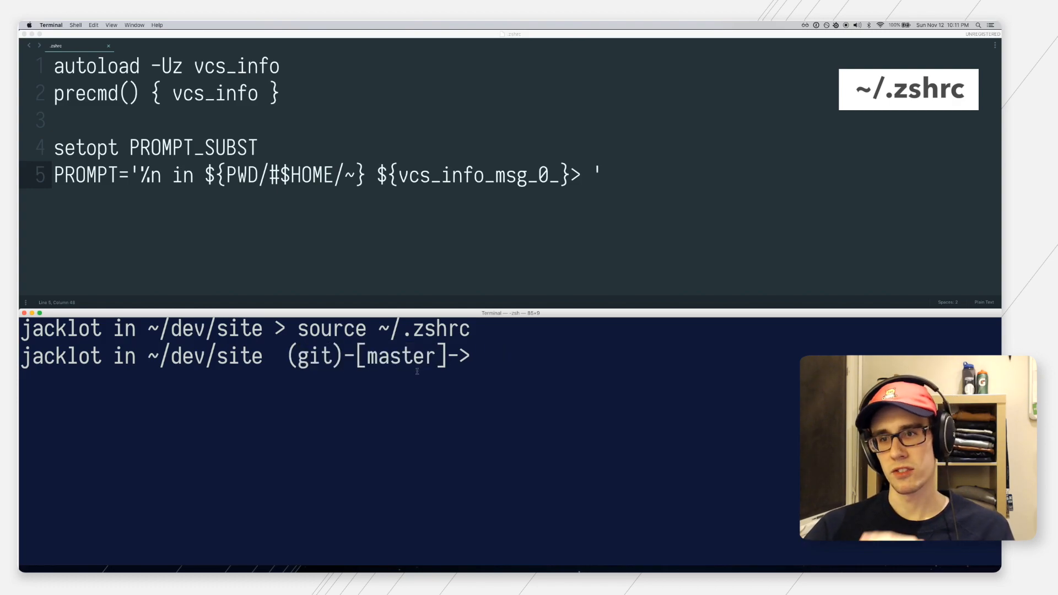
pyautogui.moveTo(395, 217)
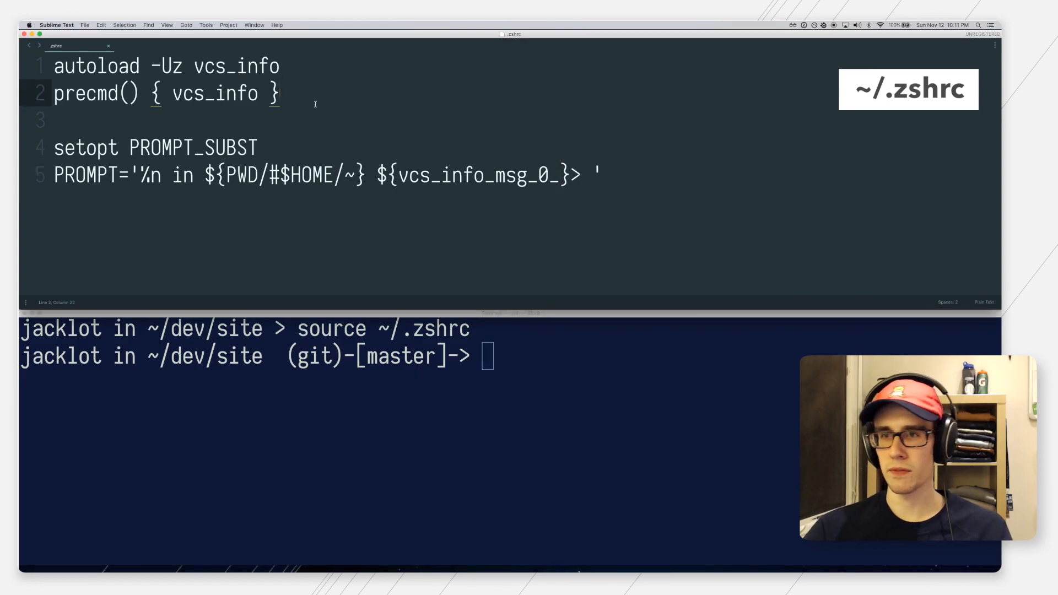
# Add zstyle ':vcs_info:git:*' formats 'on branch %b ' and save the file.
pyautogui.write("zstyle ':vcs_info:git:*' formats 'on branch %b '")
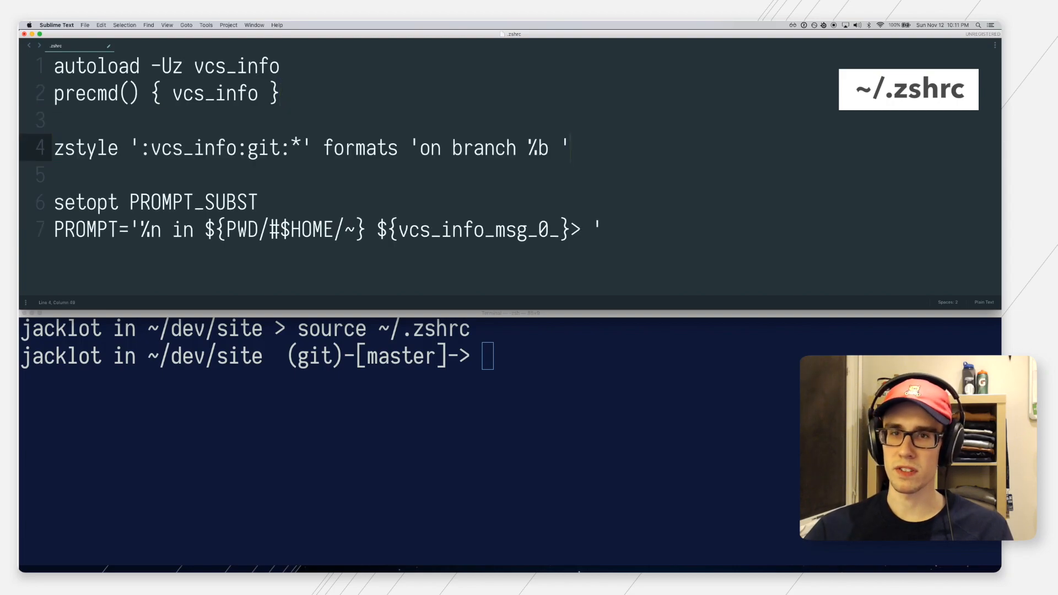
pyautogui.press('cmd+s')
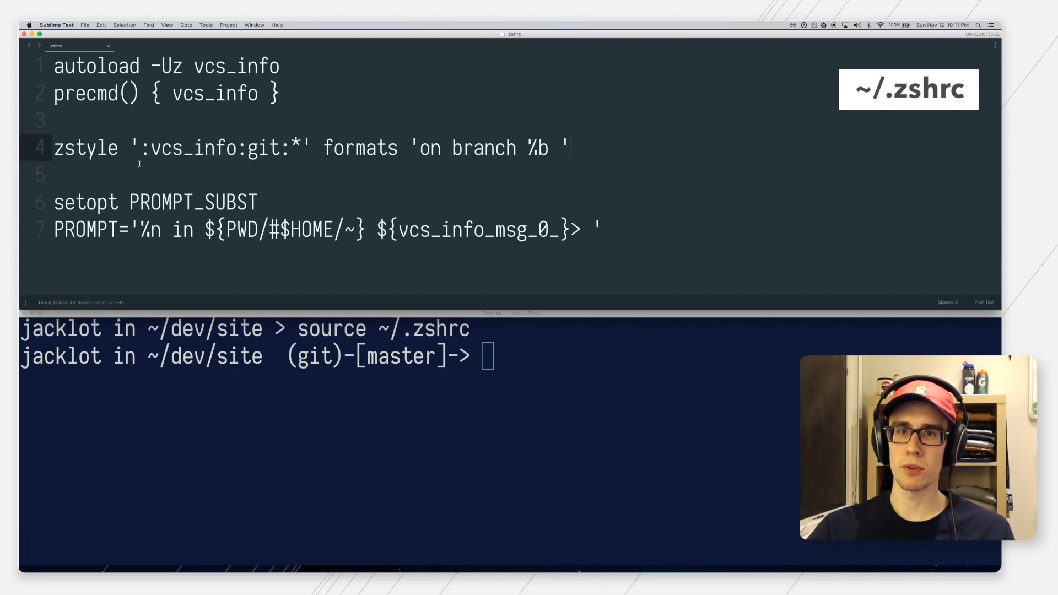
pyautogui.click(238, 147)
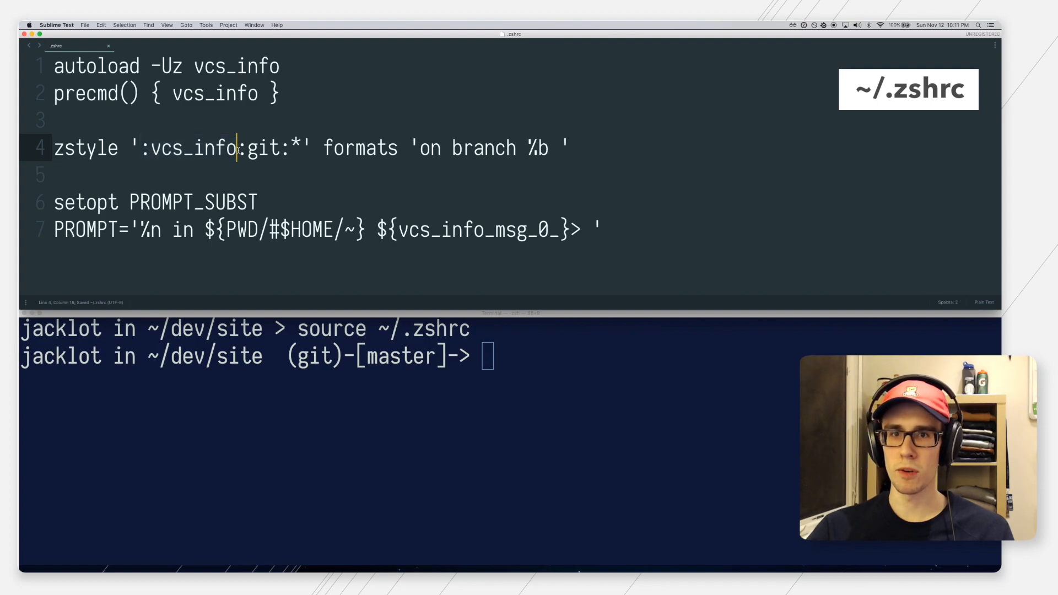
pyautogui.doubleClick(196, 147)
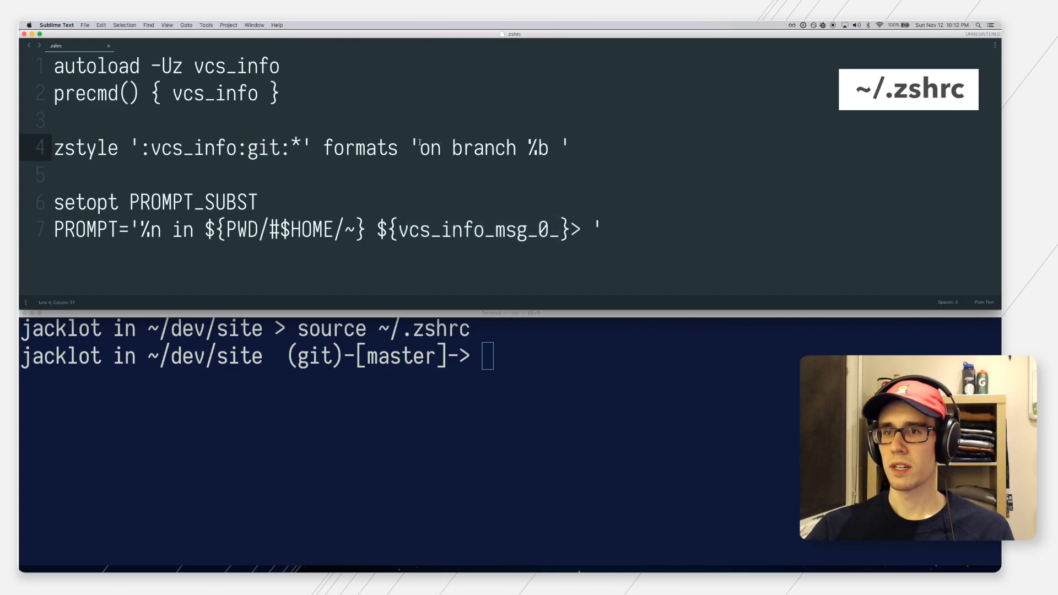
# Review the 'on branch %b' format string, then reload so the prompt reads 'on branch master'.
pyautogui.moveTo(419, 148); pyautogui.dragTo(558, 148)
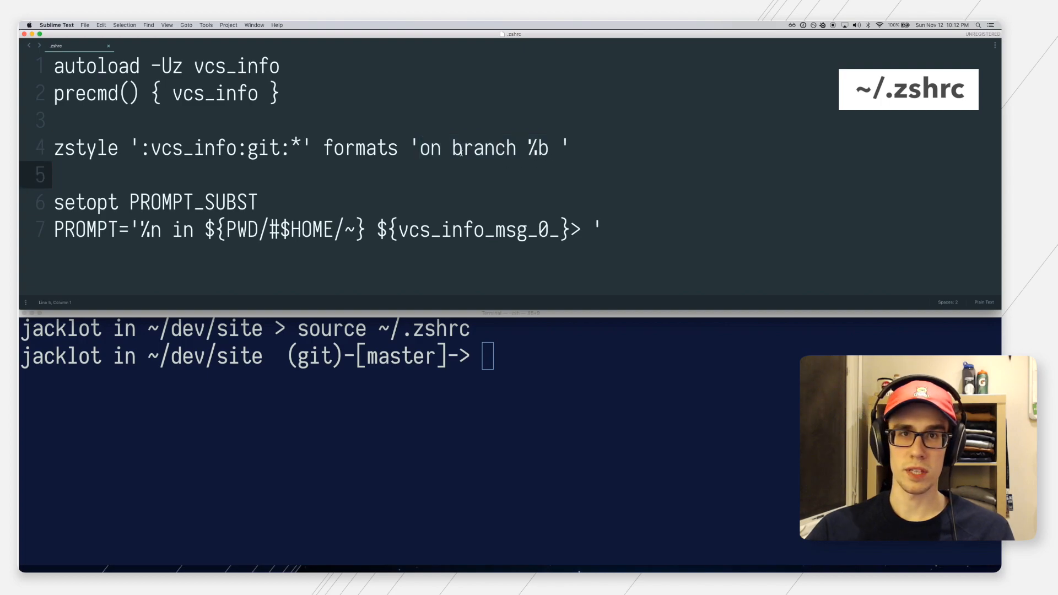
pyautogui.doubleClick(483, 147)
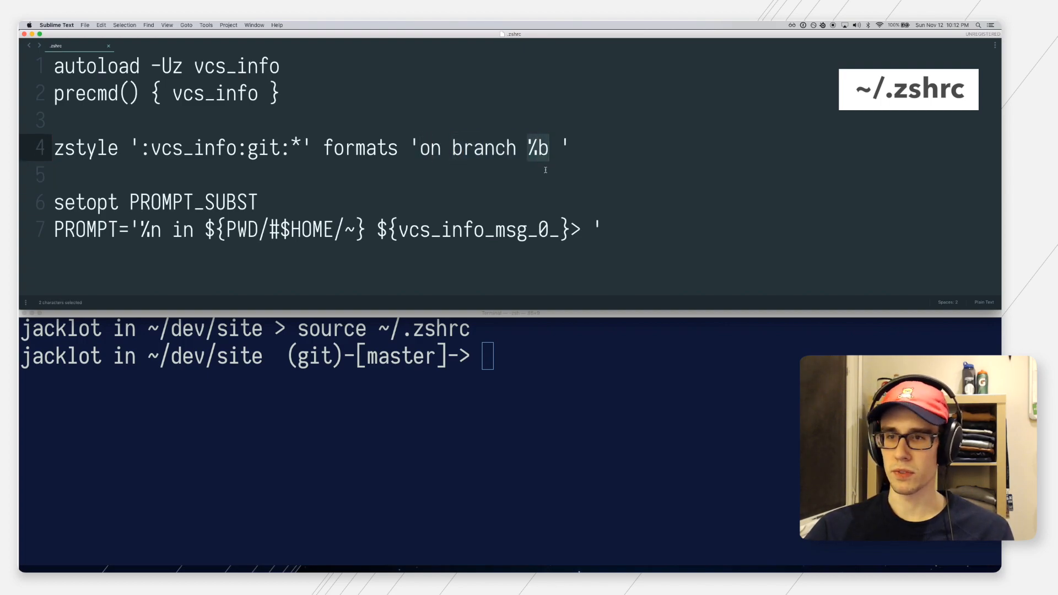
pyautogui.click(484, 148)
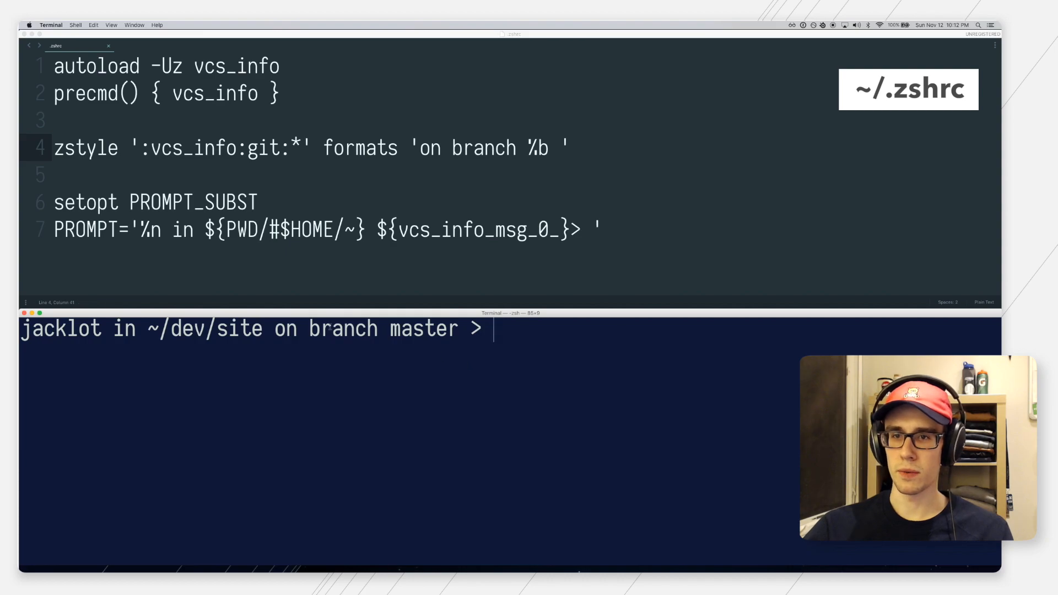
pyautogui.moveTo(569, 365)
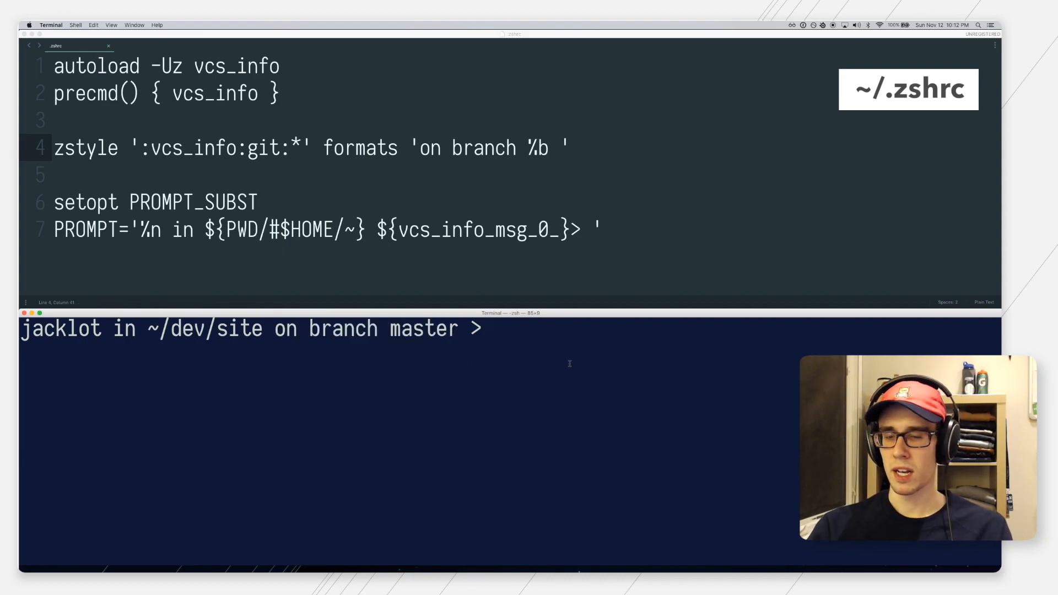
# Run git checkout -b branchx so the prompt reads 'on branch branchx'.
pyautogui.write('git checkout')
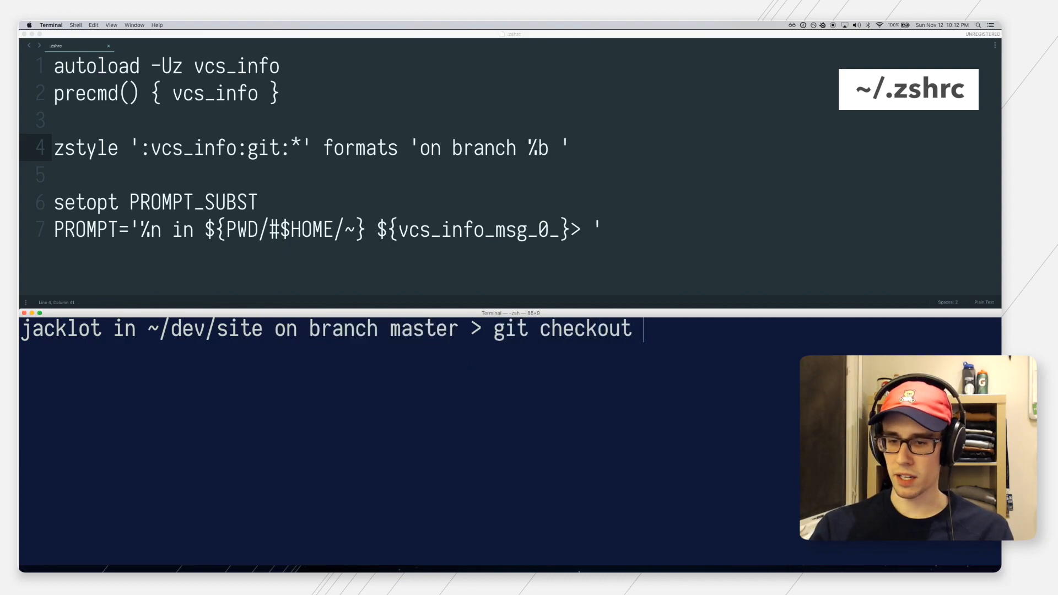
pyautogui.write('-b branchx')
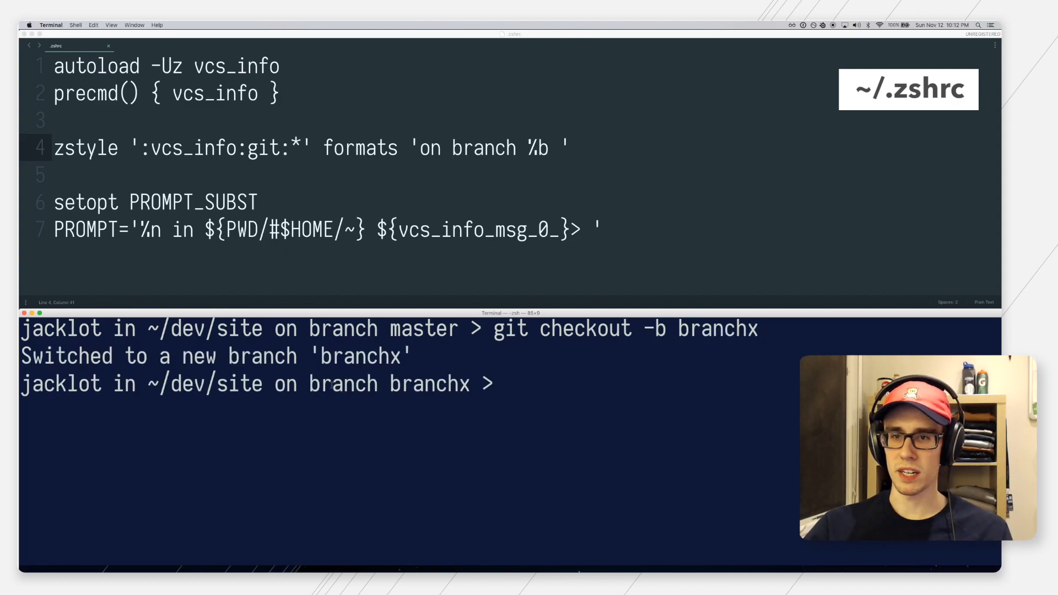
pyautogui.doubleClick(345, 384)
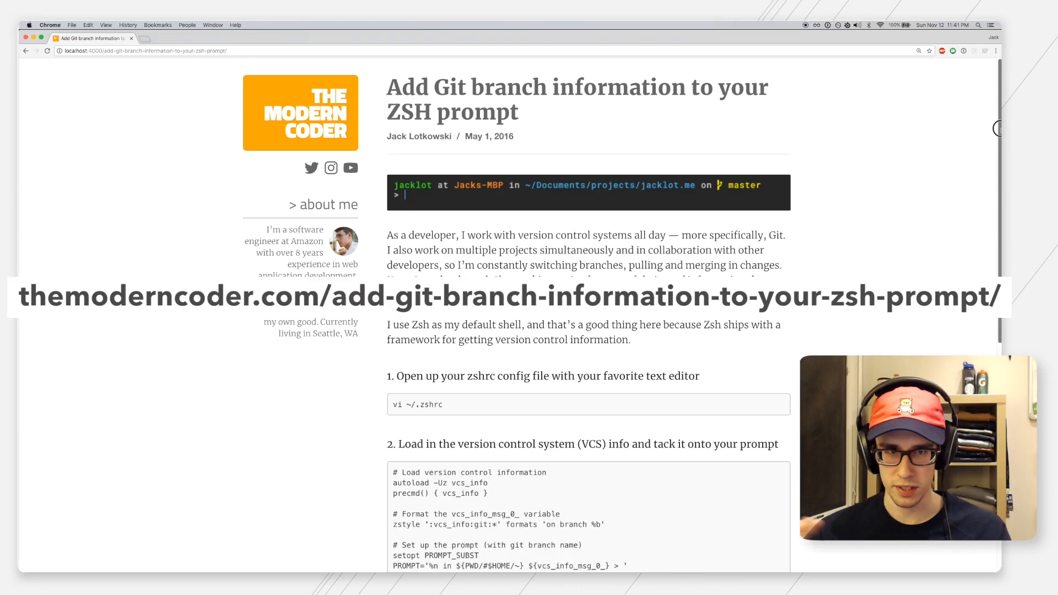
# Follow the tutorial's 'fantastic article' link to Arjan van der Gaag's vcs_info format-string section.
pyautogui.scroll(-3)
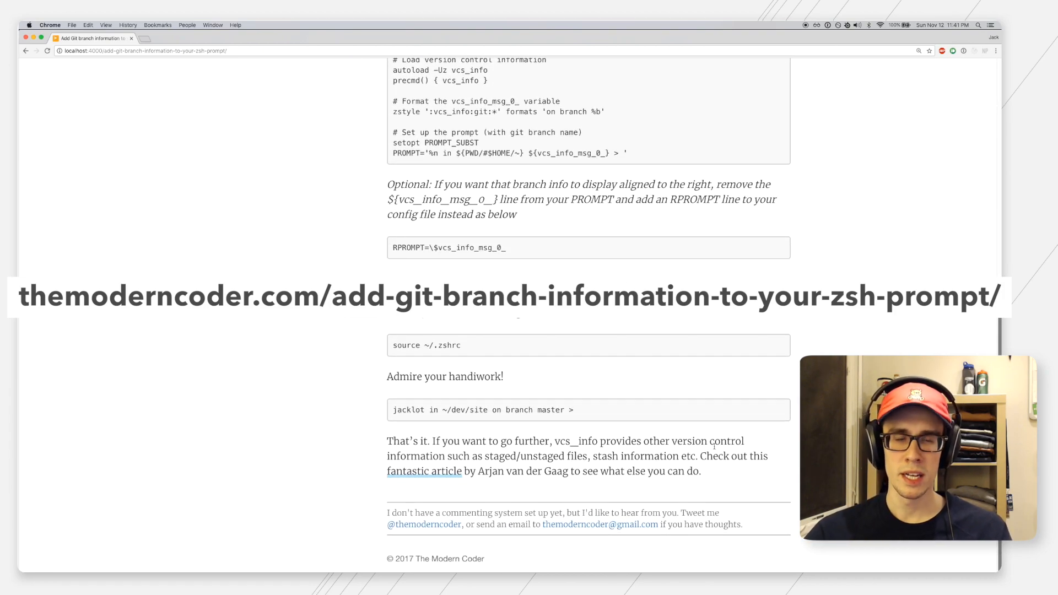
pyautogui.moveTo(701, 456); pyautogui.dragTo(714, 482)
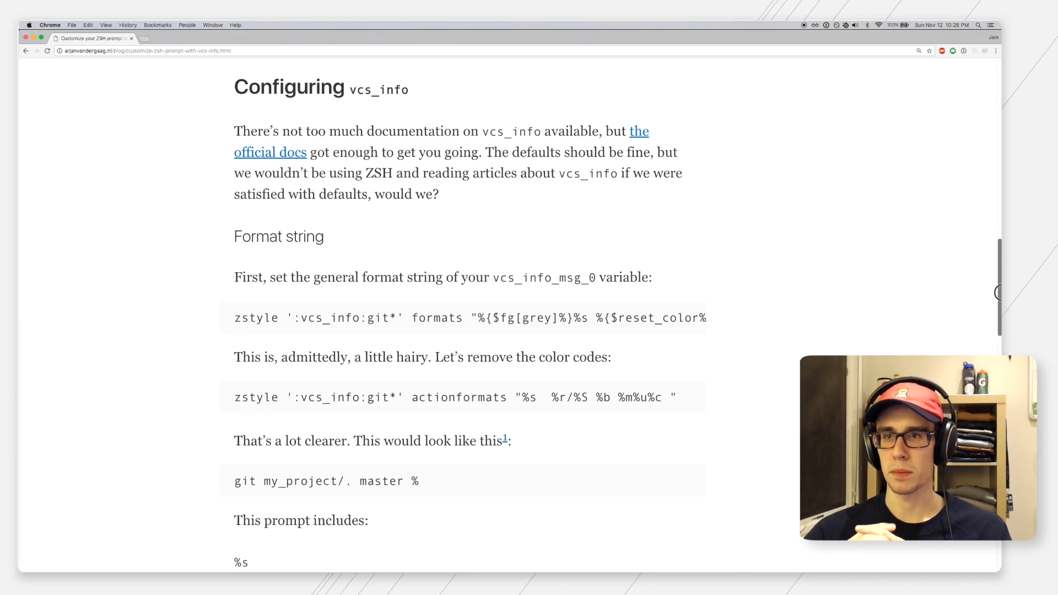
pyautogui.scroll(-3)
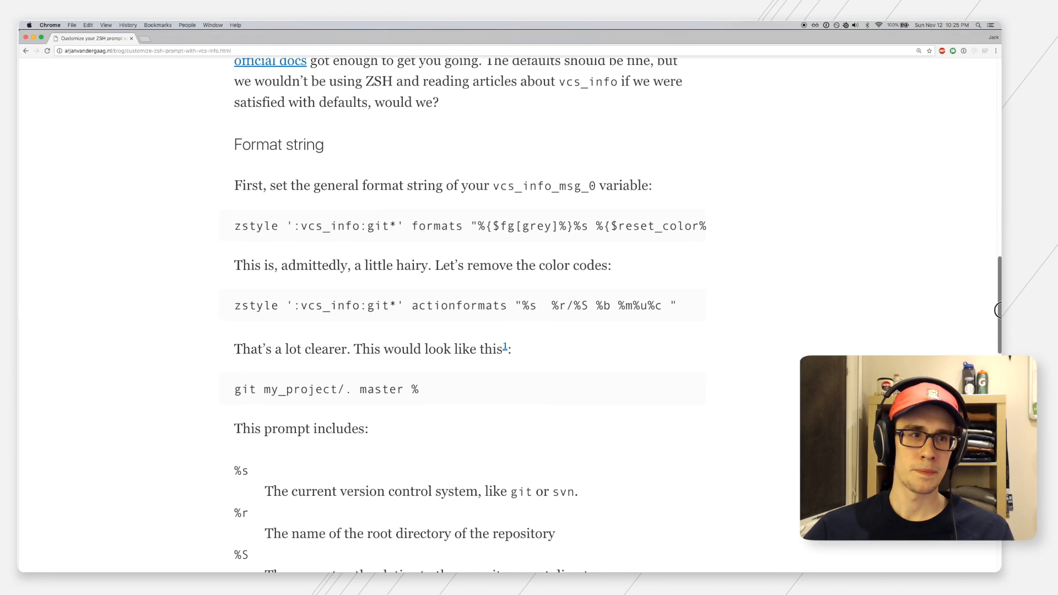